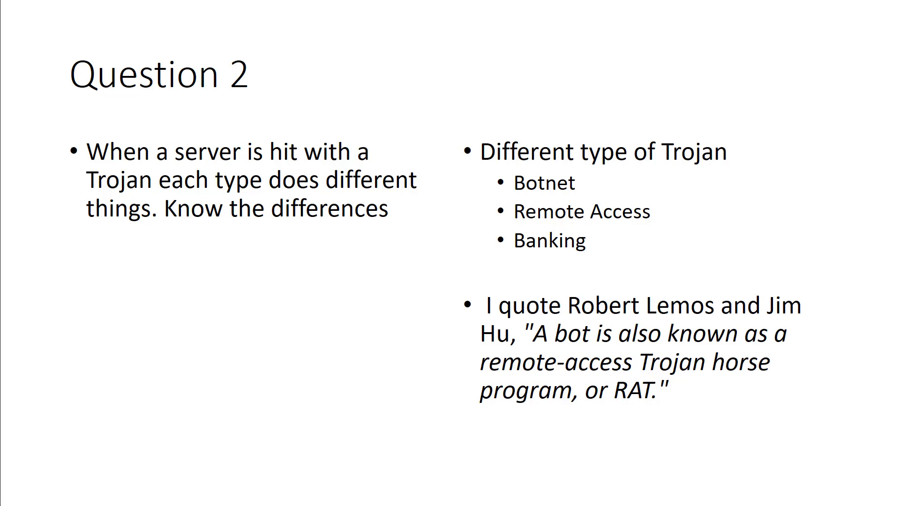
key(Right)
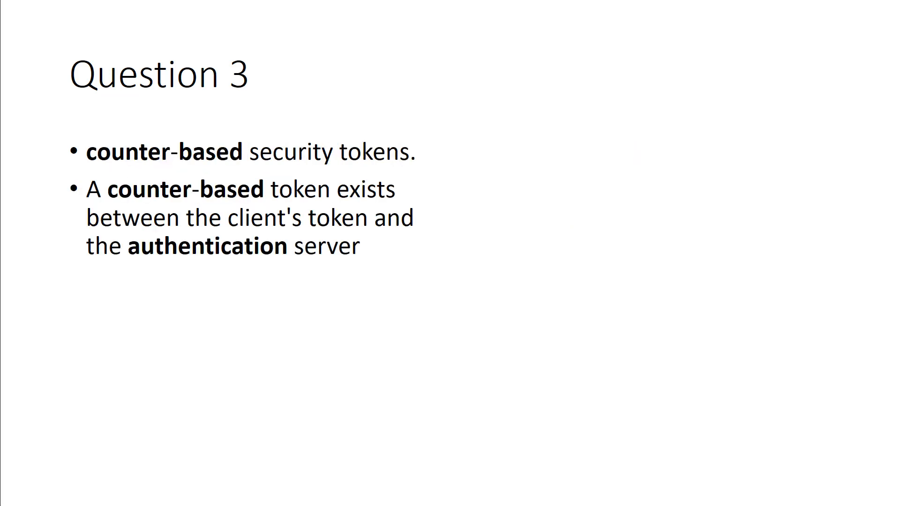